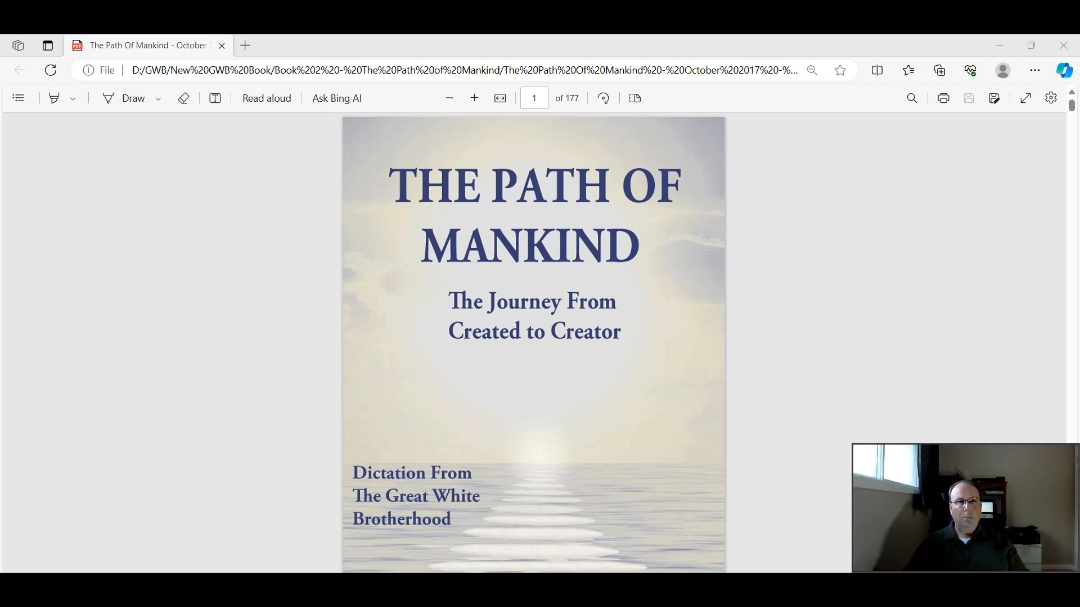
Step: Scroll from the cover past the title pages to the copyright page, page 4
scroll(down, 3)
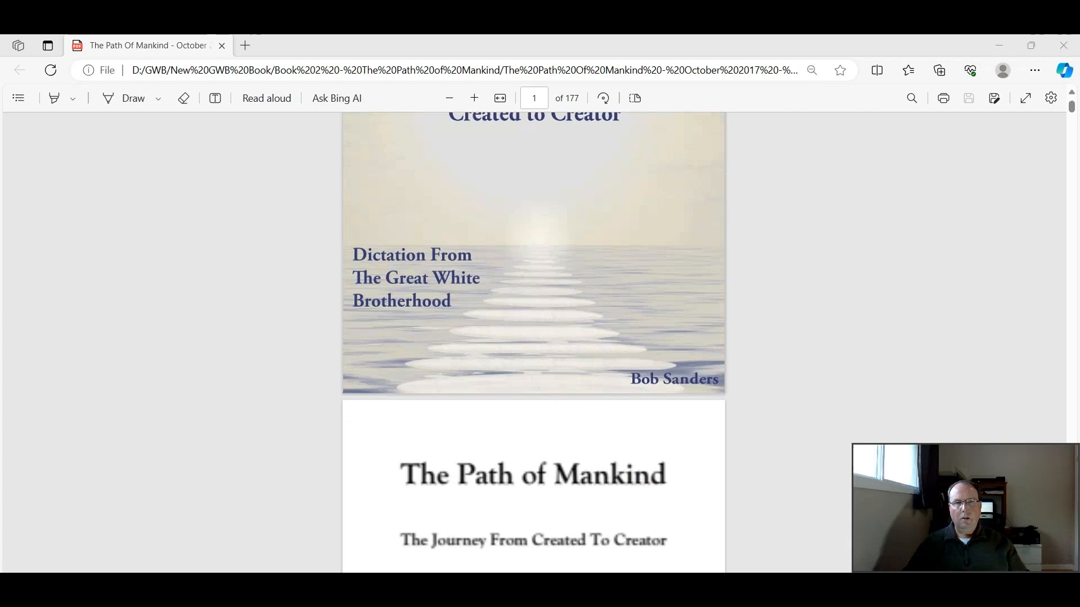
scroll(down, 3)
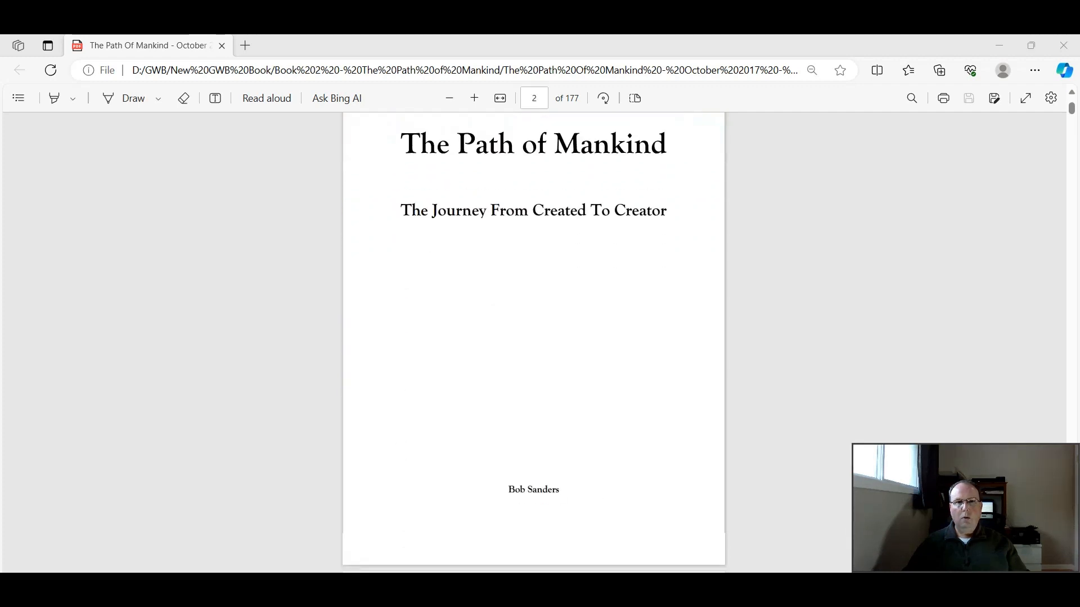
scroll(down, 3)
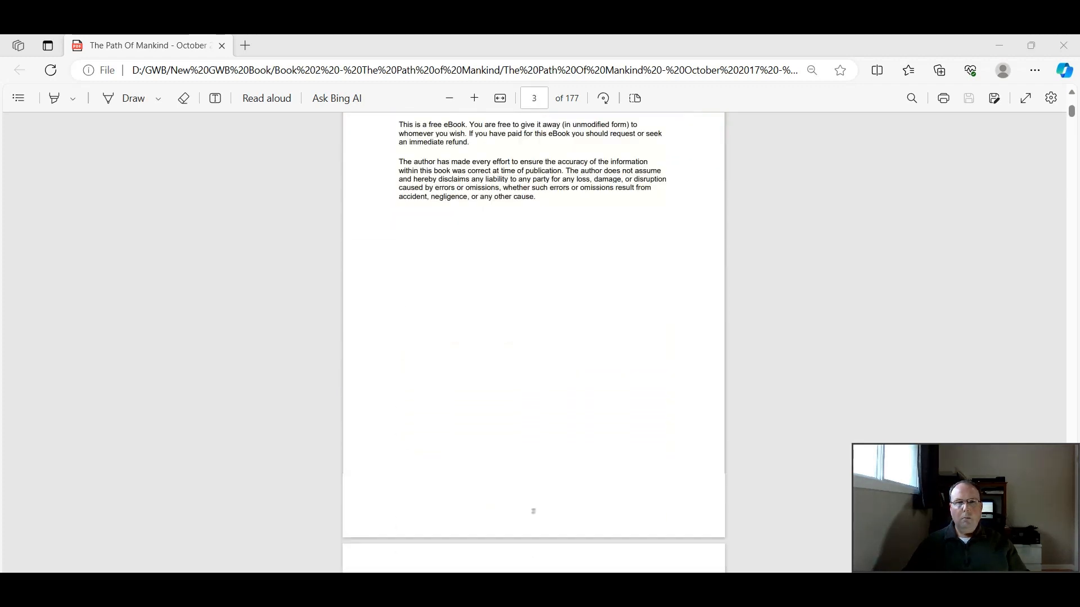
scroll(down, 3)
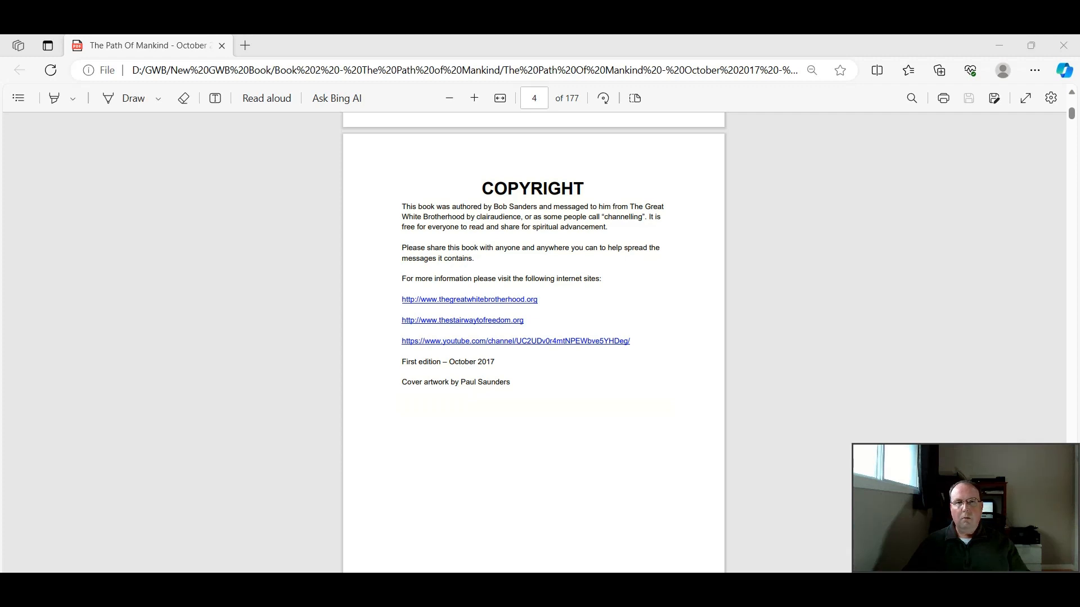
Step: Scroll down to page 5 showing the table of contents
scroll(down, 3)
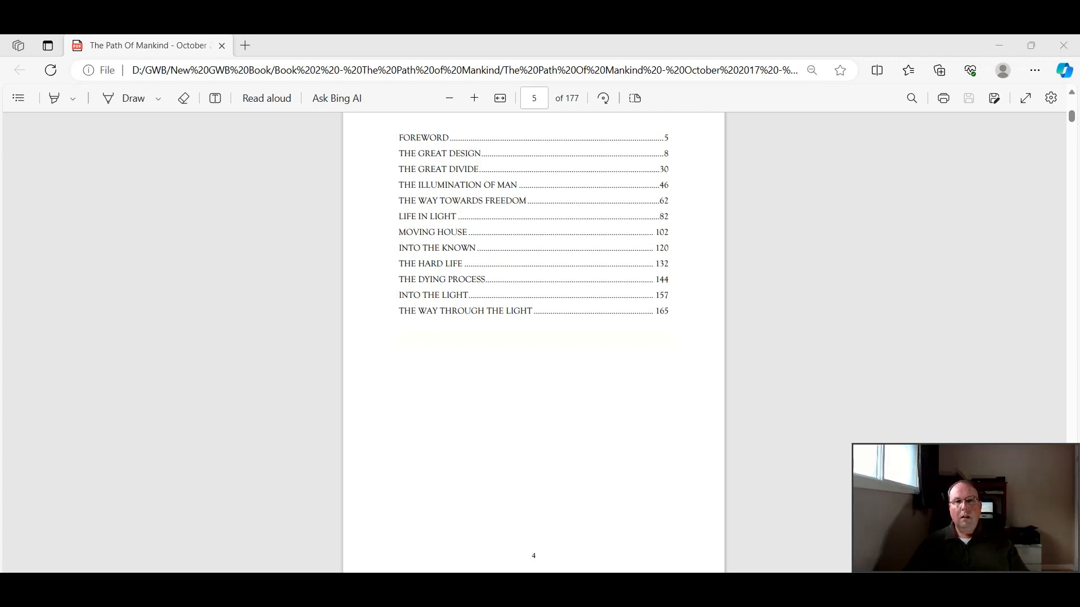
Step: Scroll to the Foreword on page 6 and zoom it to fit the window width
scroll(down, 3)
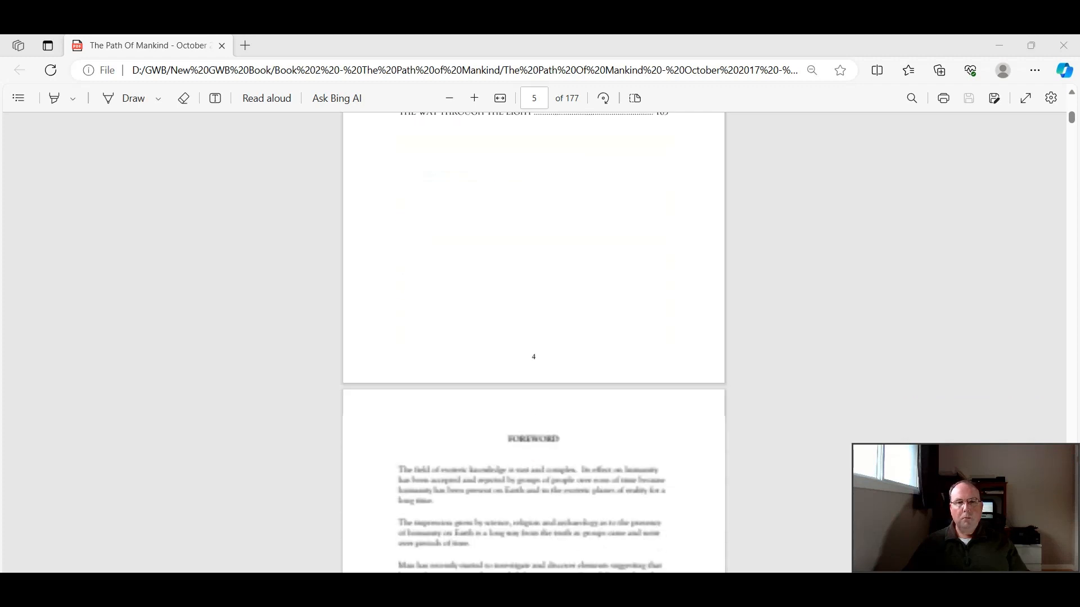
scroll(down, 3)
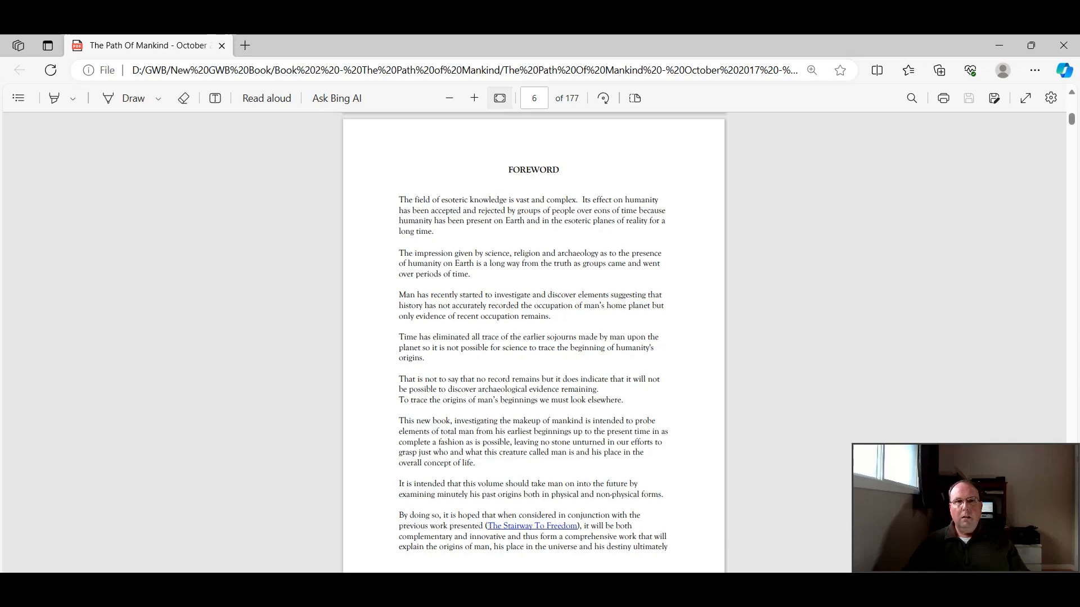
click(474, 98)
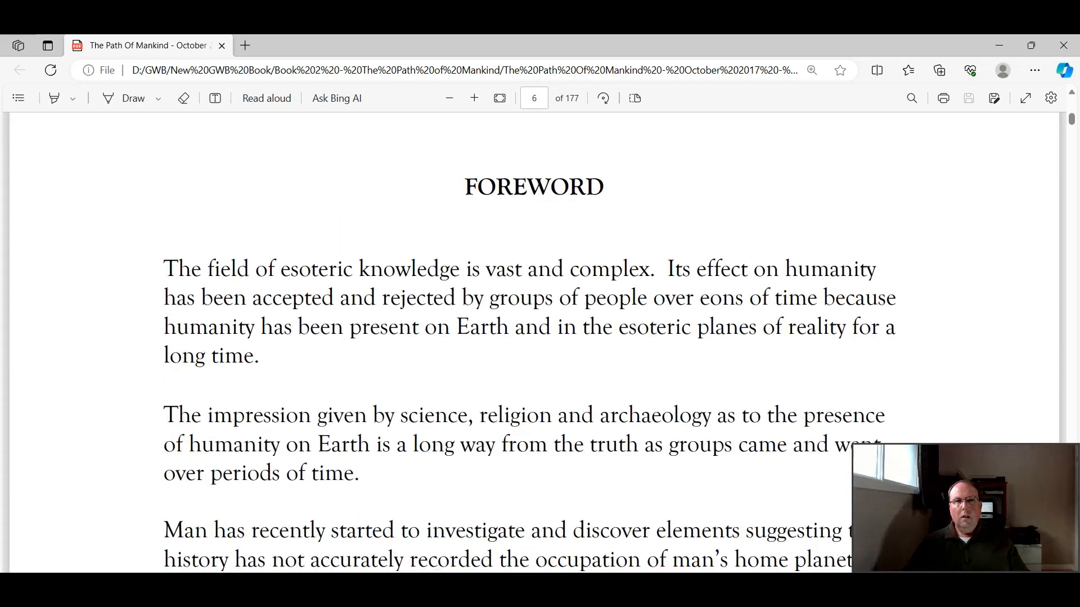
scroll(down, 3)
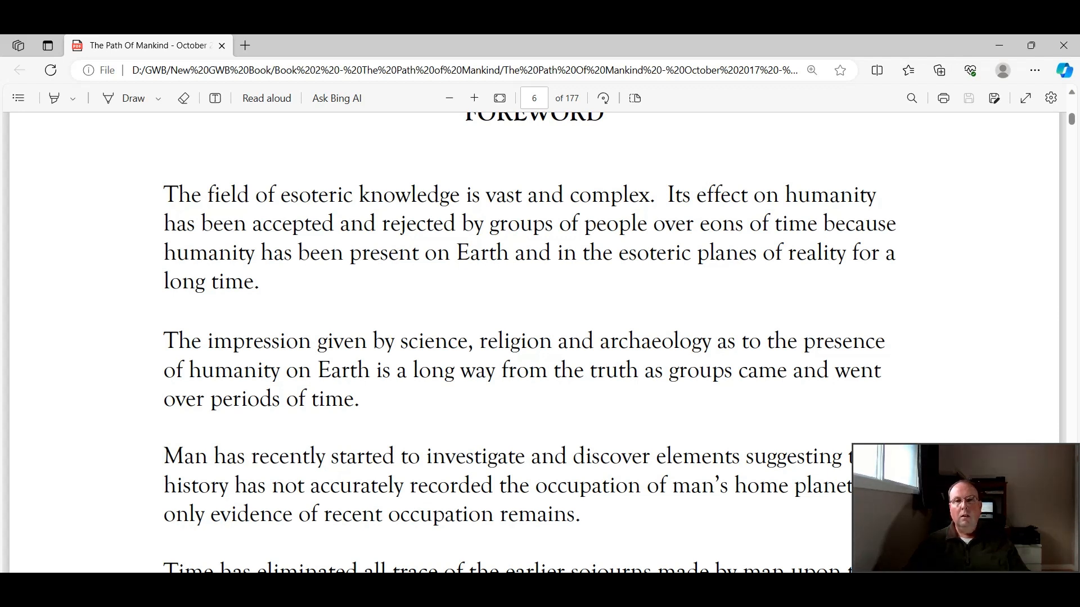
Step: Read down page 6 to the paragraph on looking elsewhere for mankind's origins
scroll(down, 3)
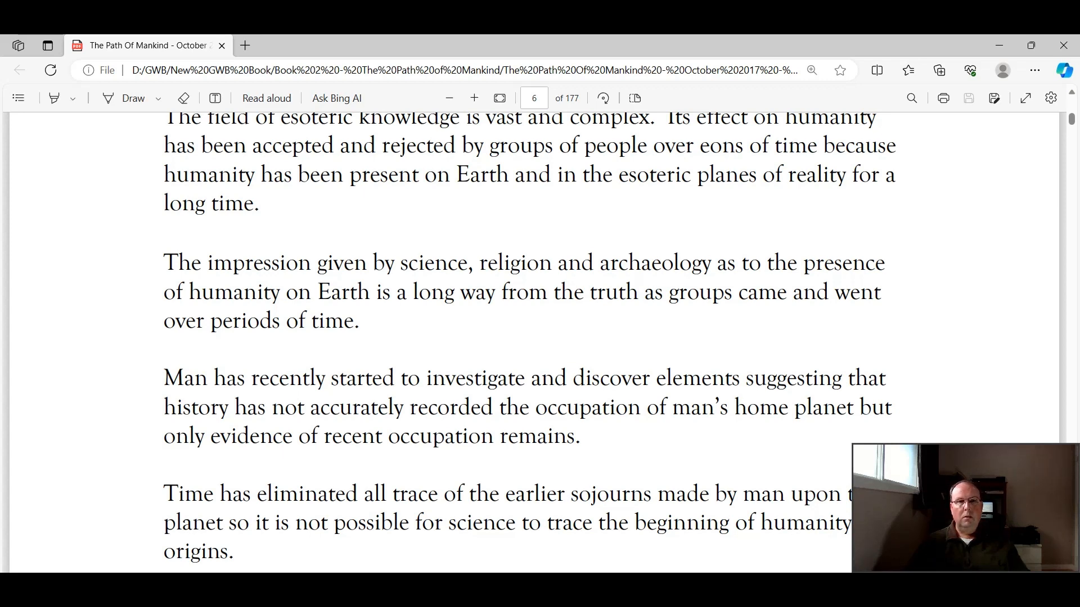
scroll(down, 3)
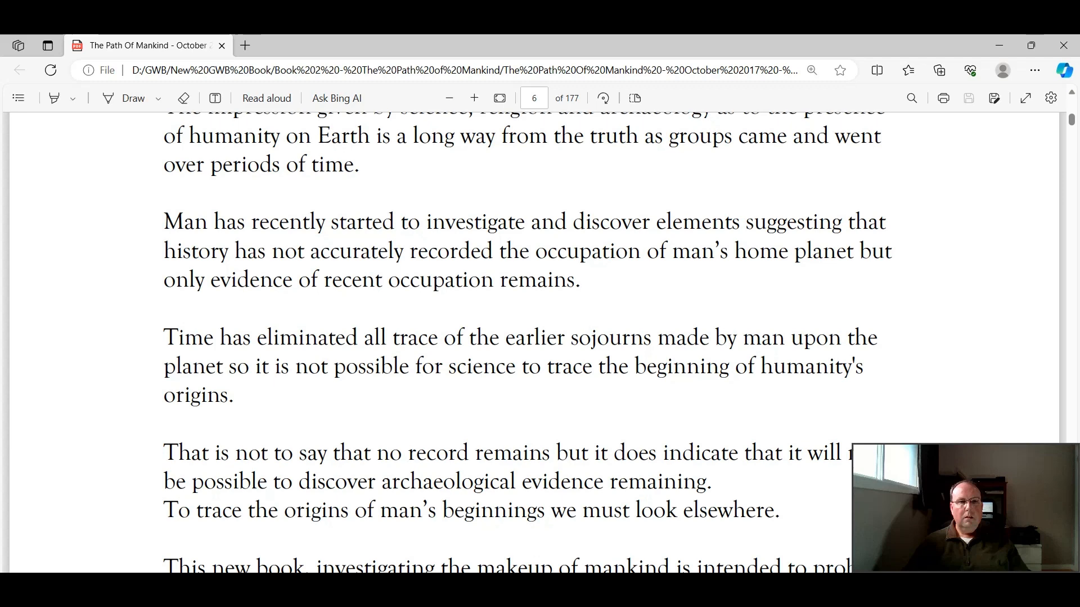
Step: Read to the Foreword's end on printed page 5, The Stairway To Freedom paragraph
scroll(down, 3)
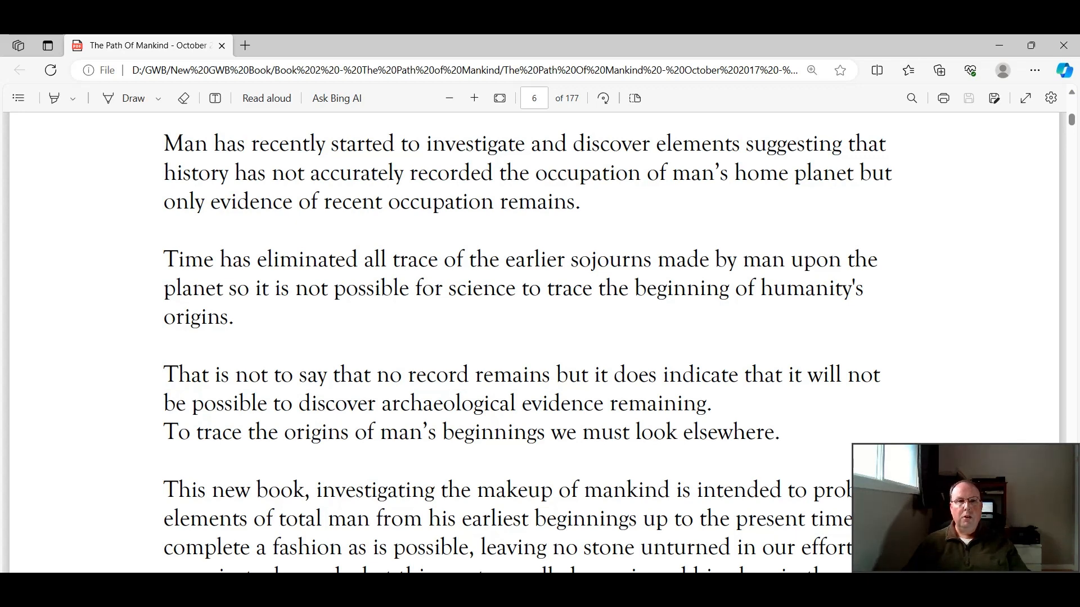
scroll(down, 3)
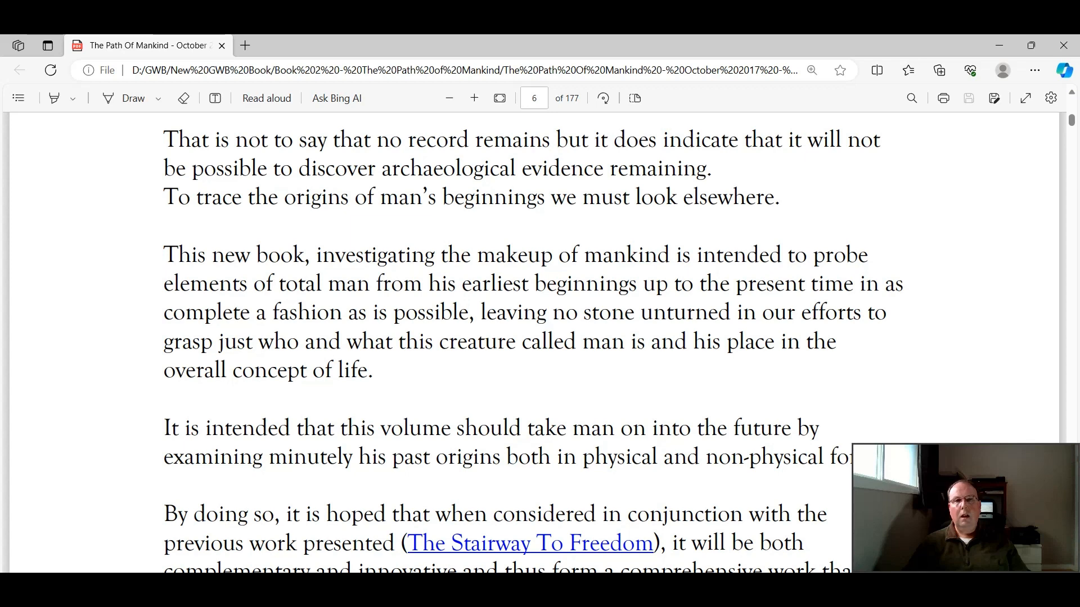
scroll(down, 3)
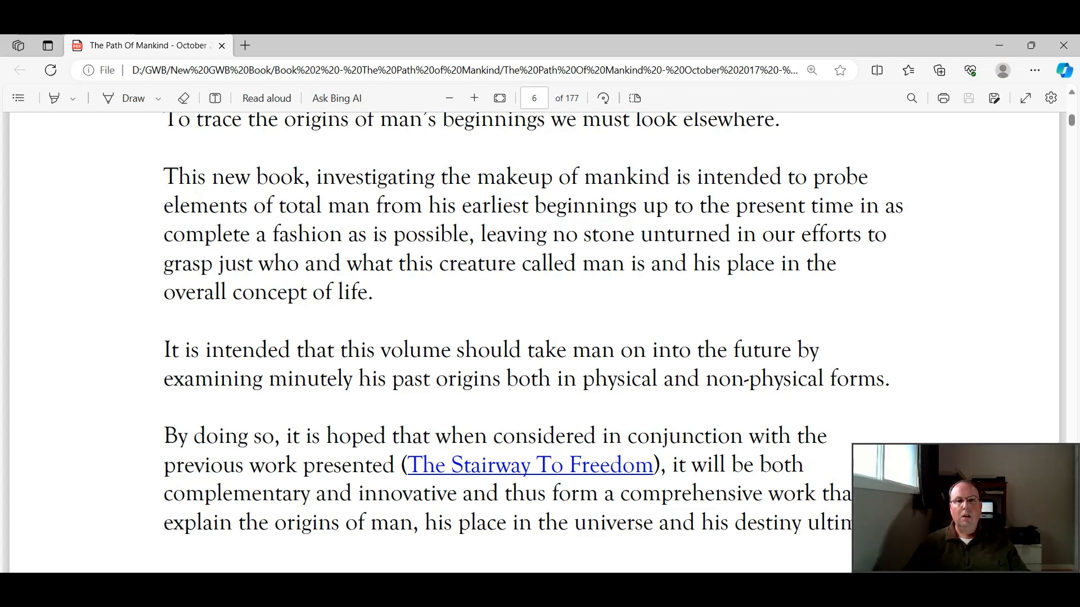
scroll(down, 3)
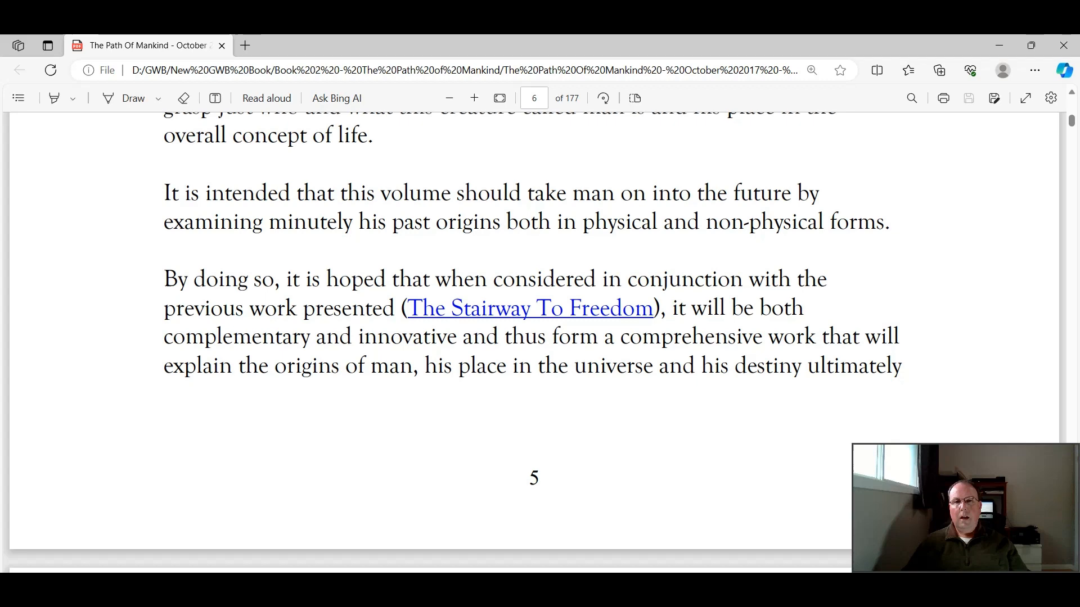
scroll(down, 3)
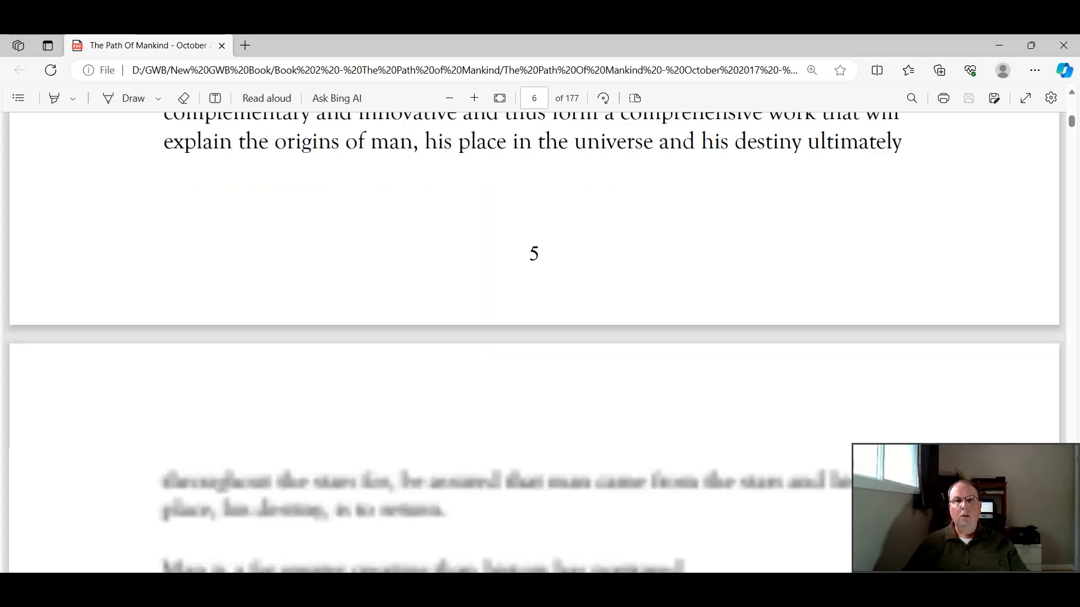
Step: Read into page 7 down to the paragraph on required prior study
scroll(down, 3)
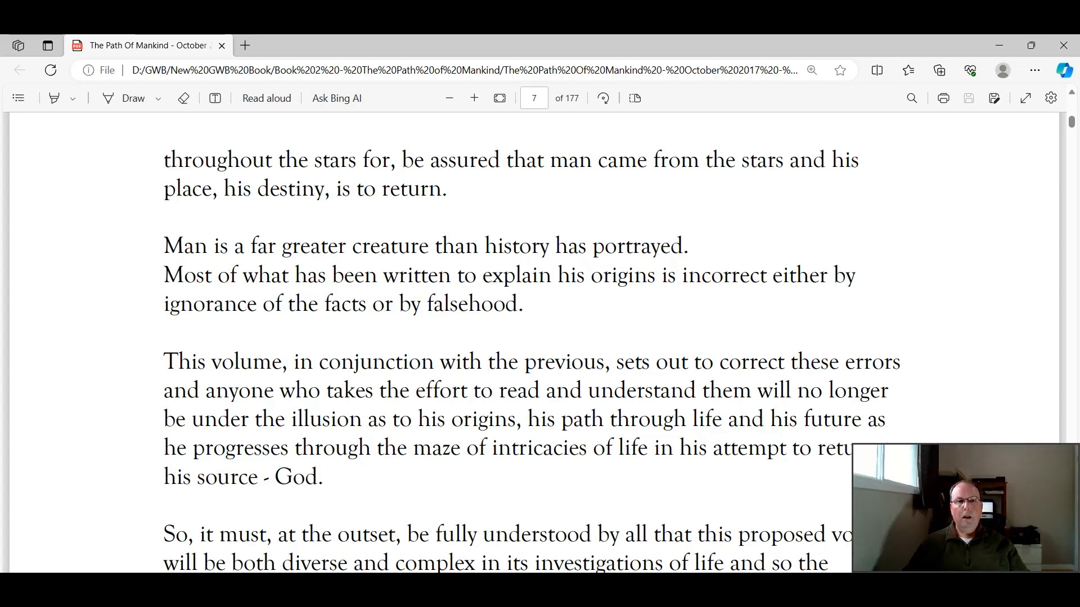
scroll(down, 3)
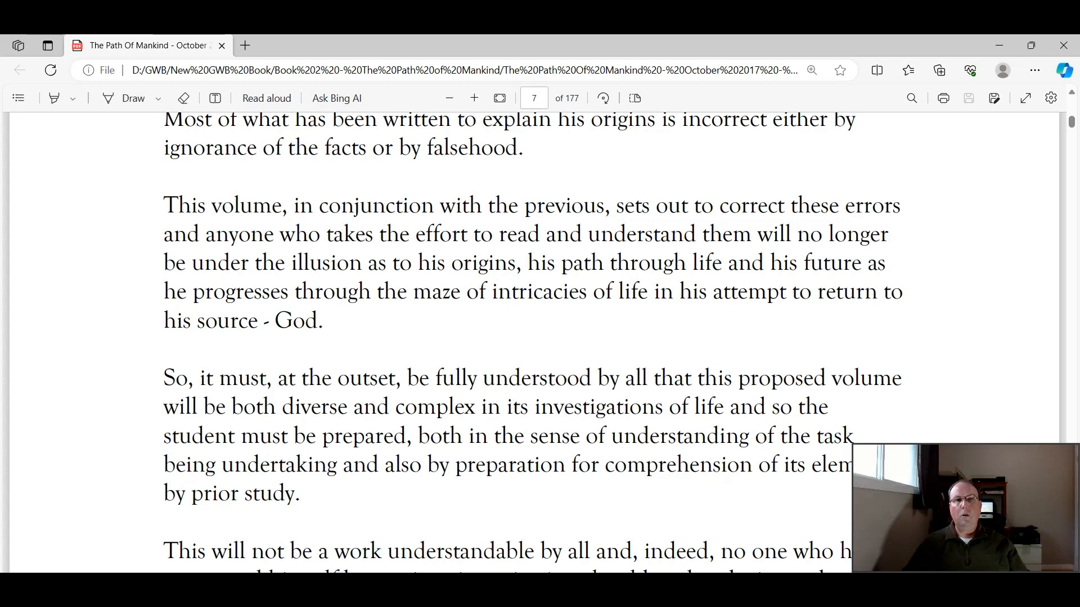
scroll(down, 3)
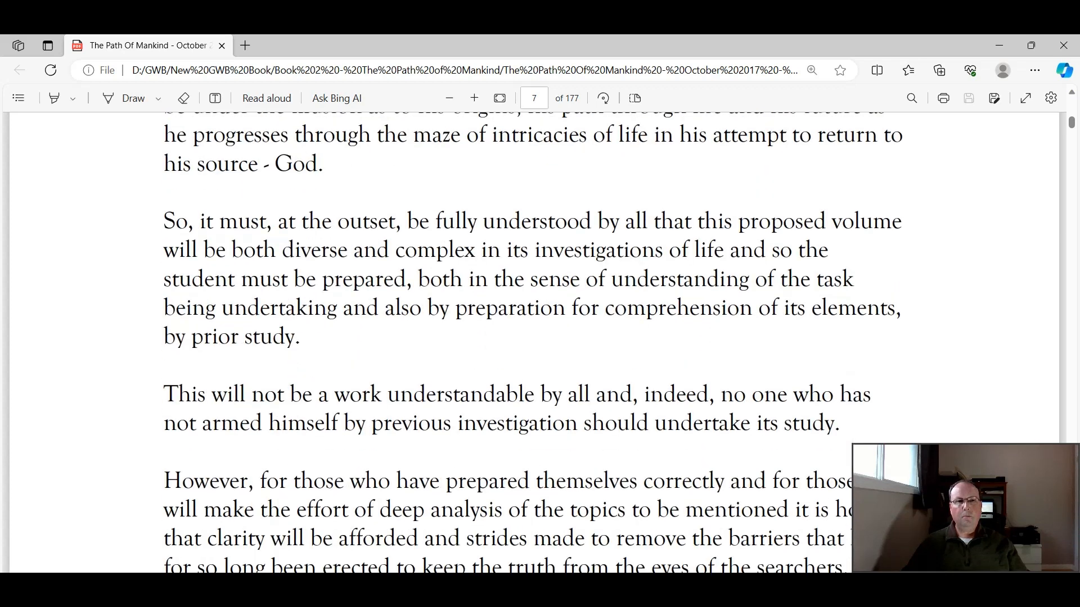
Step: Read page 7 through the passages on truth being hidden and unveiling evidence
scroll(down, 3)
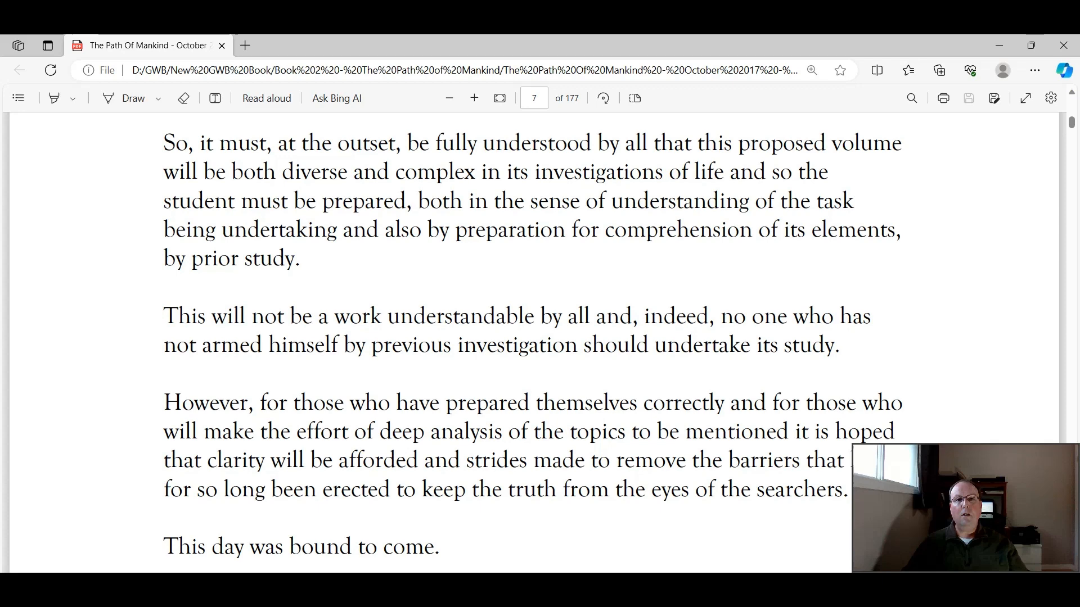
scroll(down, 3)
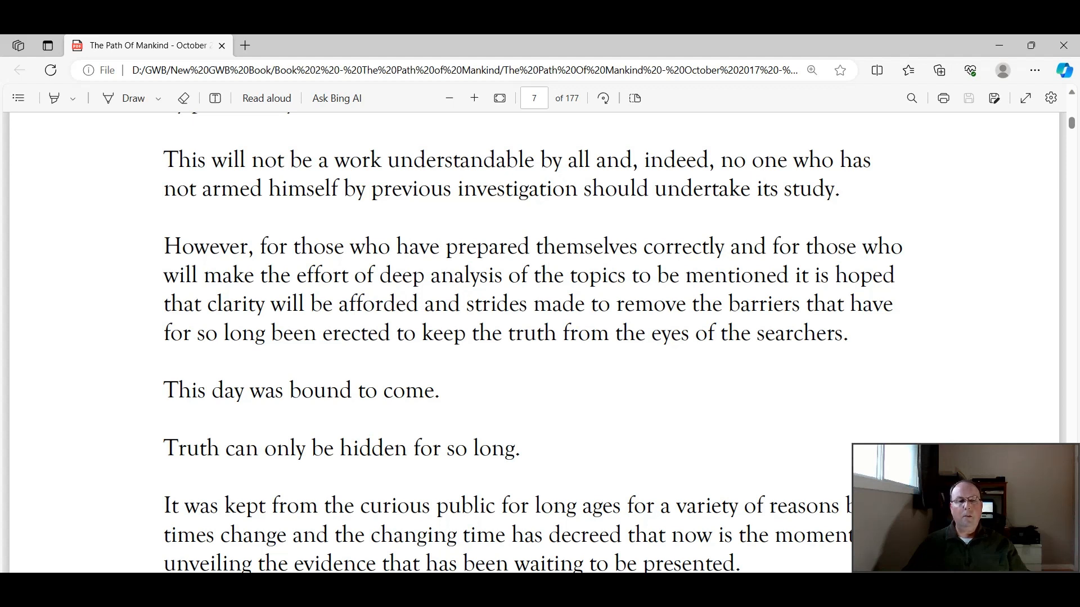
scroll(down, 3)
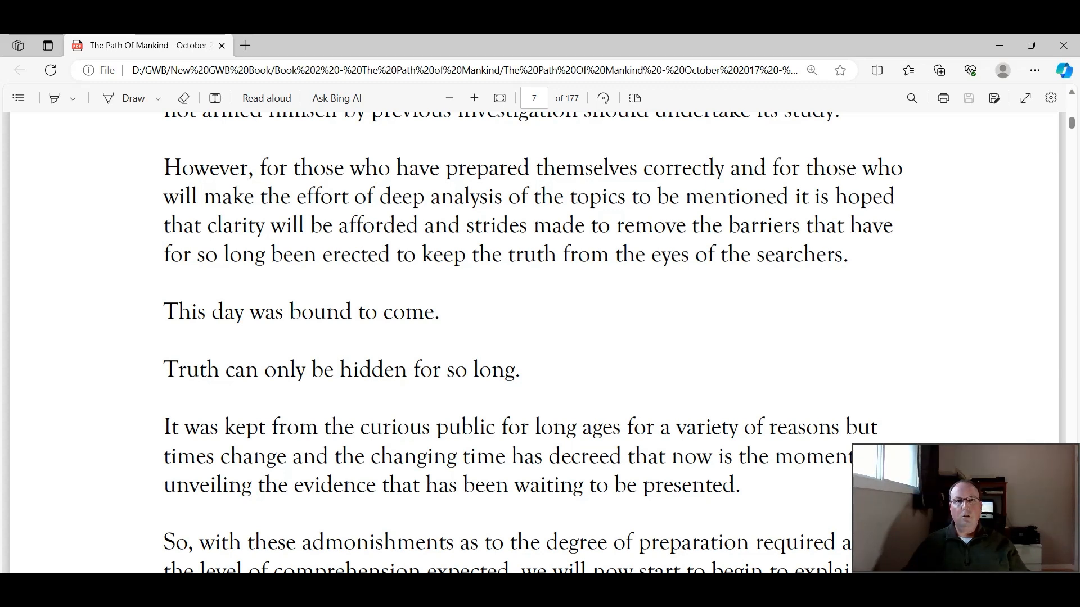
Step: Scroll past the page 6 footer onto page 8, reaching man's probable future
scroll(down, 3)
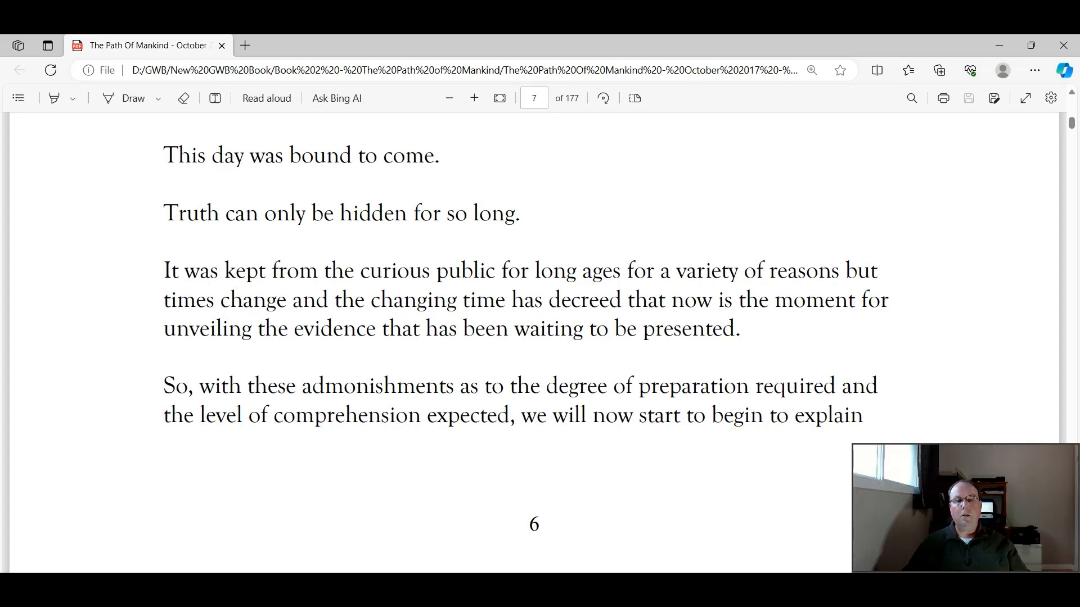
scroll(down, 3)
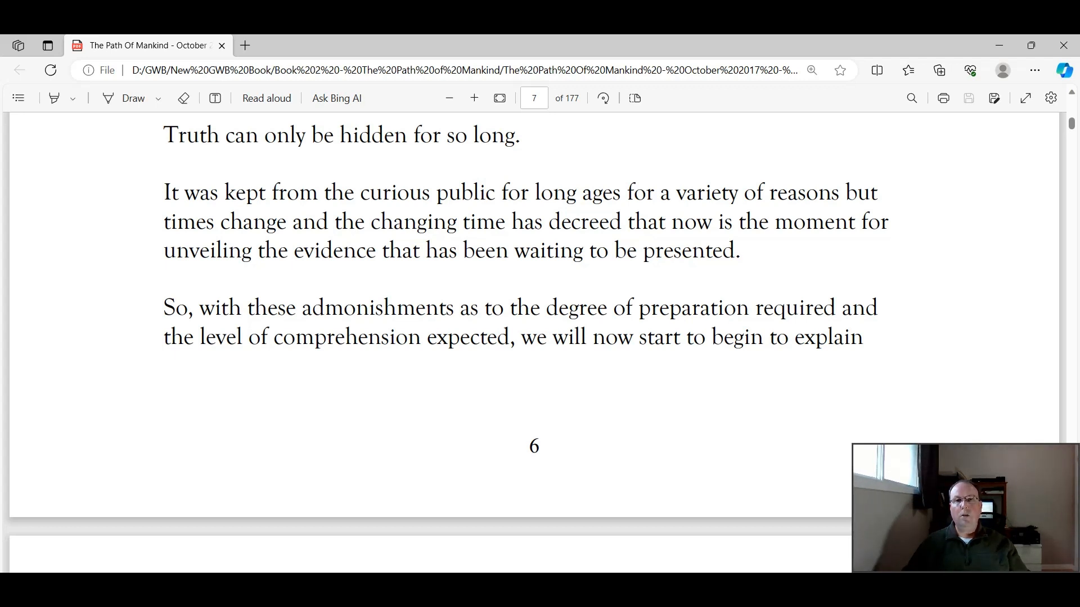
scroll(down, 3)
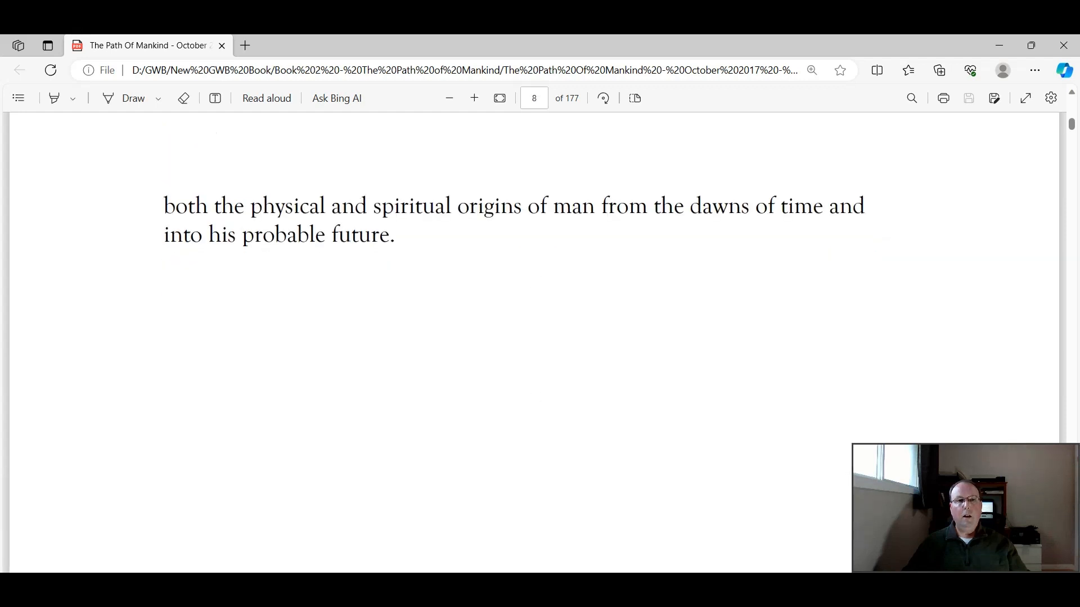